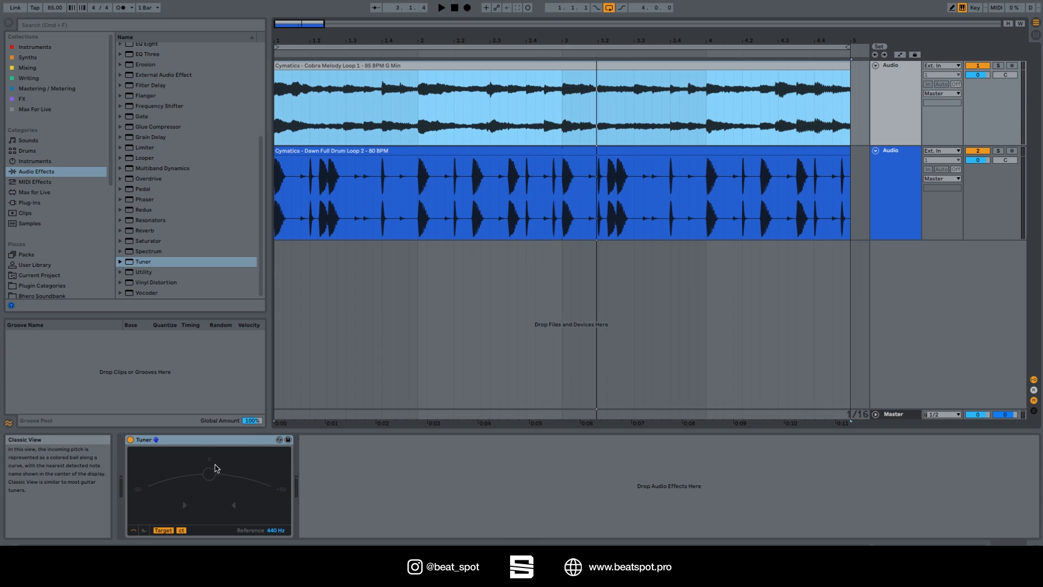
{"action": "mouse_move", "coordinate": [210, 469]}
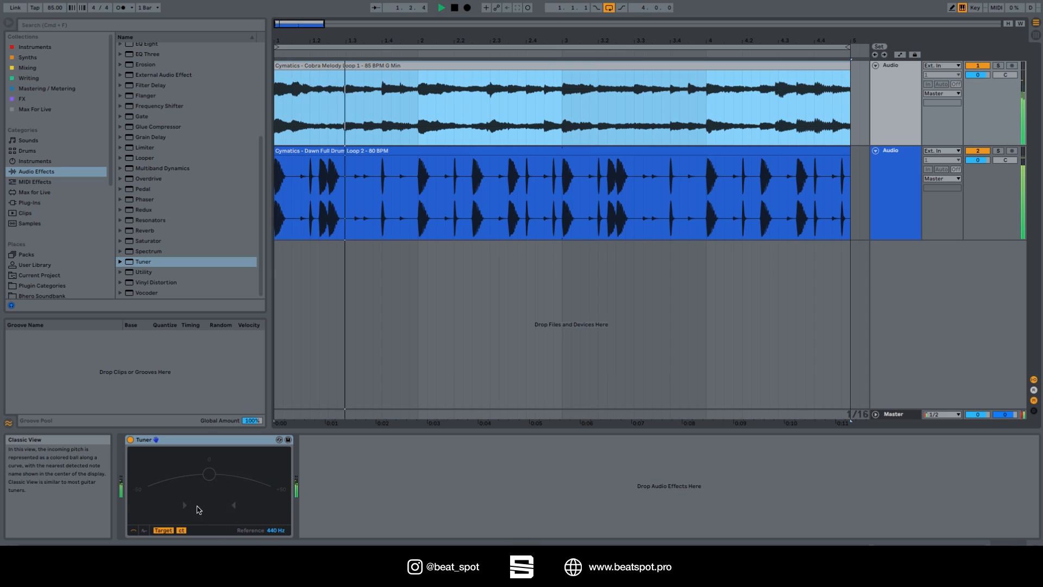
Switch the drum track's Tuner to the pitch-over-time Histogram View.
{"action": "left_click", "coordinate": [455, 7]}
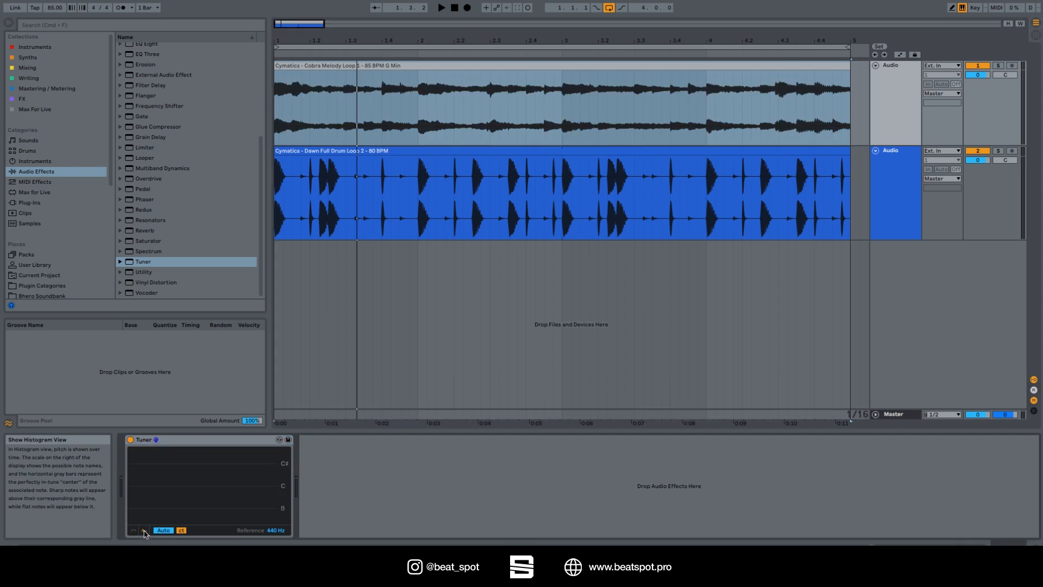
Toggle the Tuner histogram from Auto to Manual range.
{"action": "left_click", "coordinate": [439, 7]}
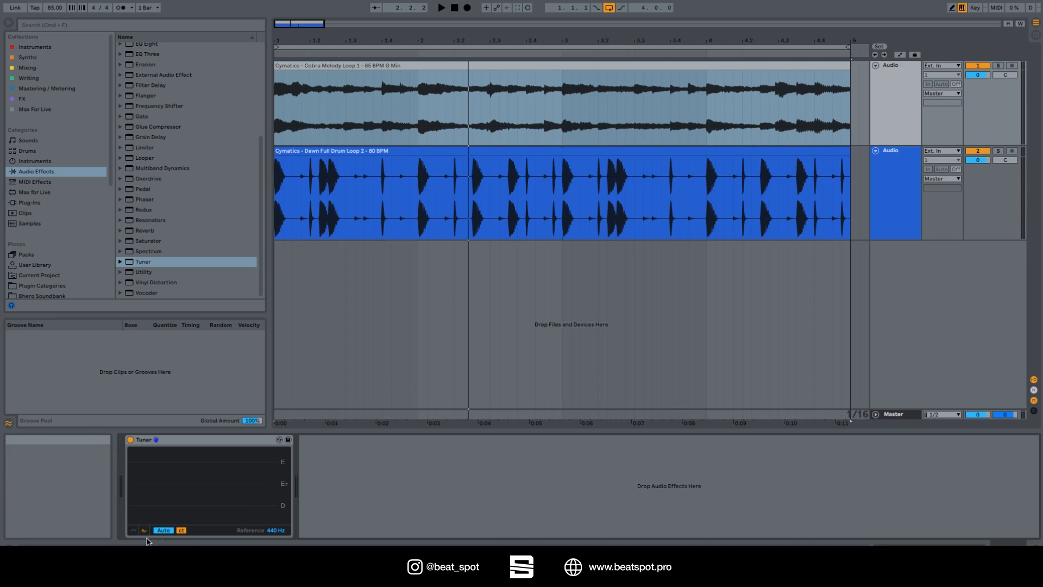
{"action": "left_click", "coordinate": [162, 530]}
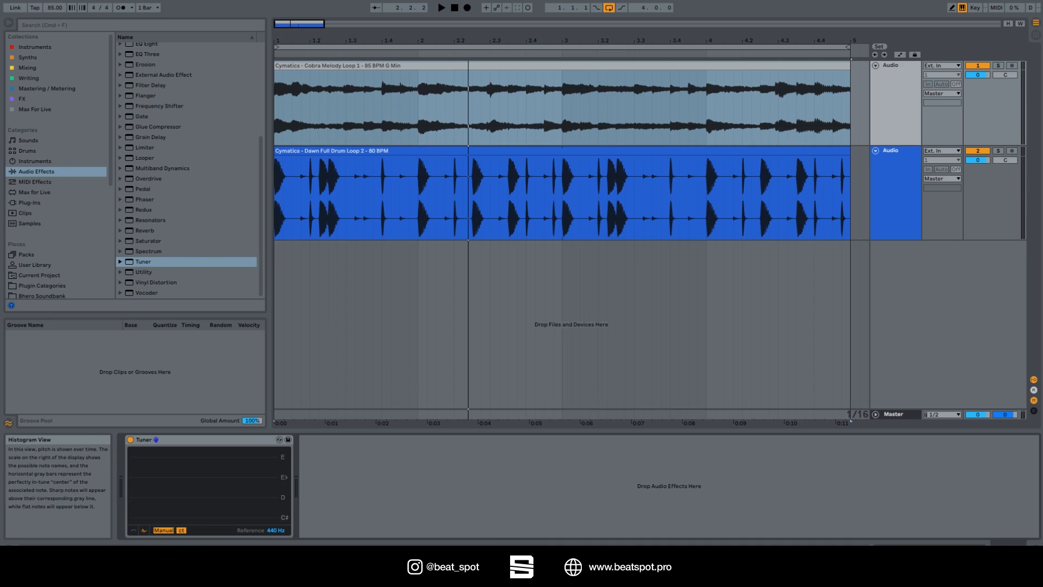
Show pitch in Hz, return to cents, then restore the Tuner's Classic View.
{"action": "left_click", "coordinate": [441, 7]}
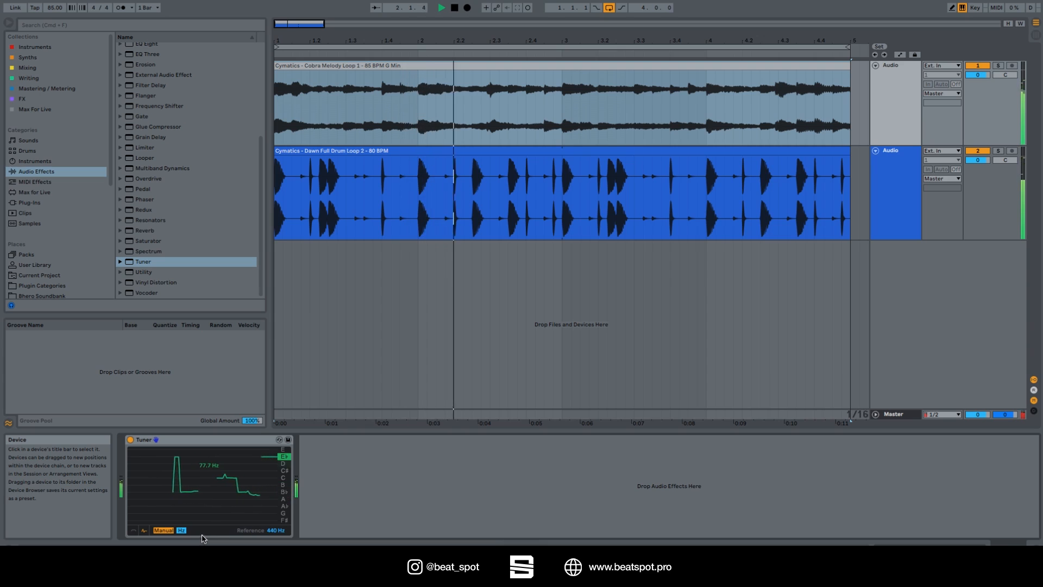
{"action": "left_click", "coordinate": [181, 530]}
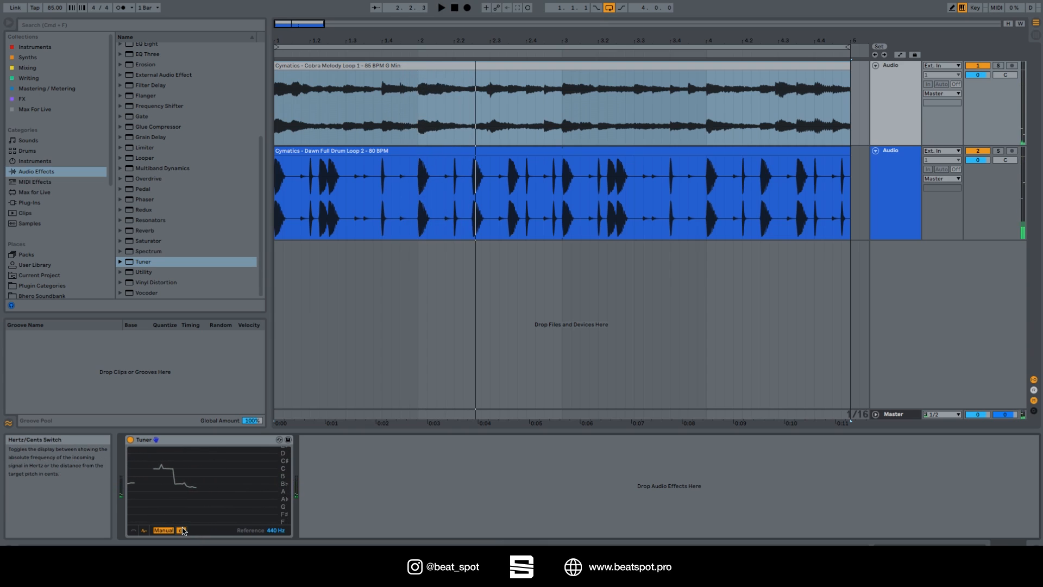
{"action": "left_click", "coordinate": [180, 530]}
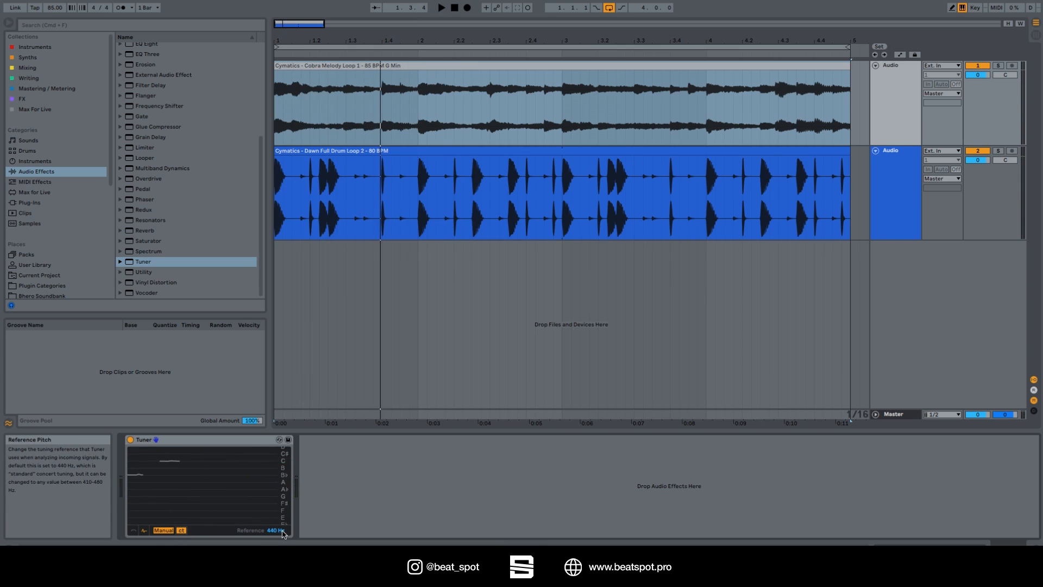
{"action": "left_click", "coordinate": [134, 530]}
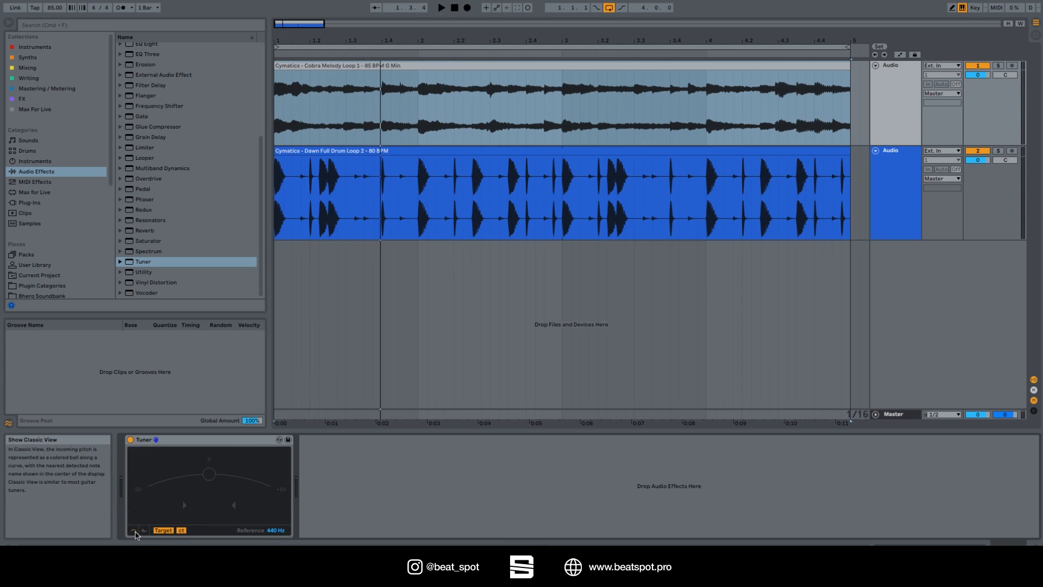